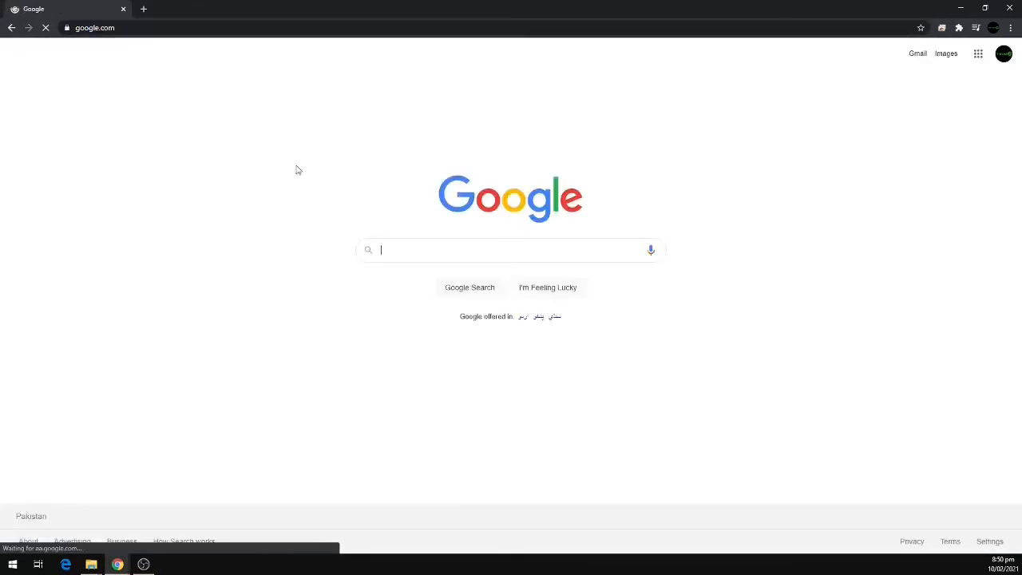
# Search Google for 'download git for windows'.
pyautogui.write('download')
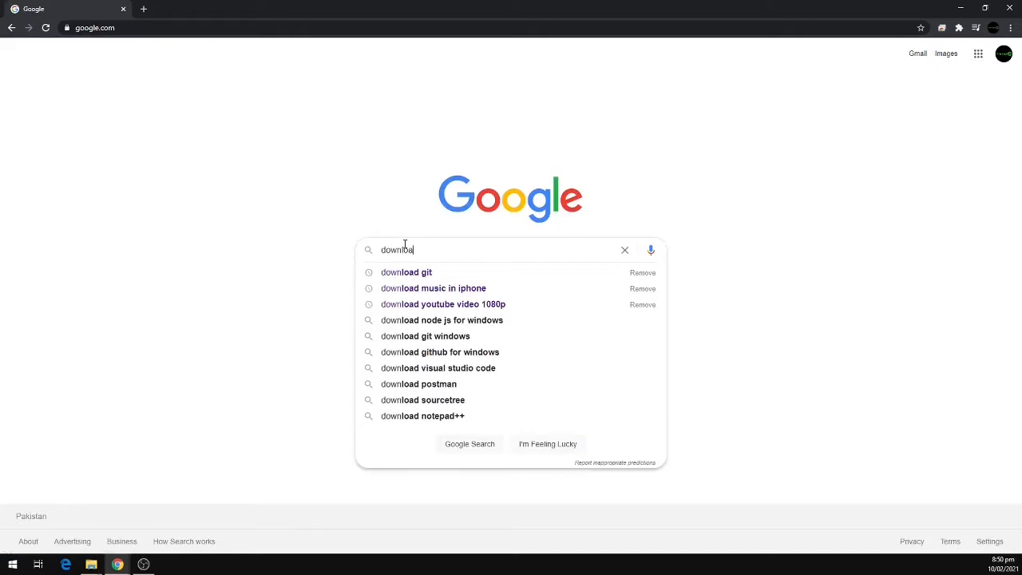
pyautogui.write('git for windows')
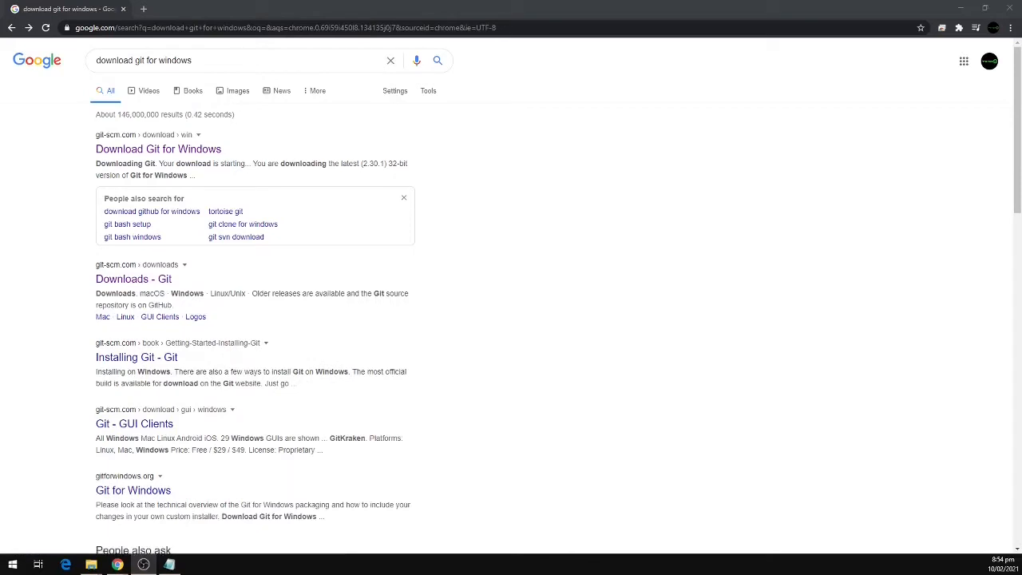
pyautogui.moveTo(158, 149)
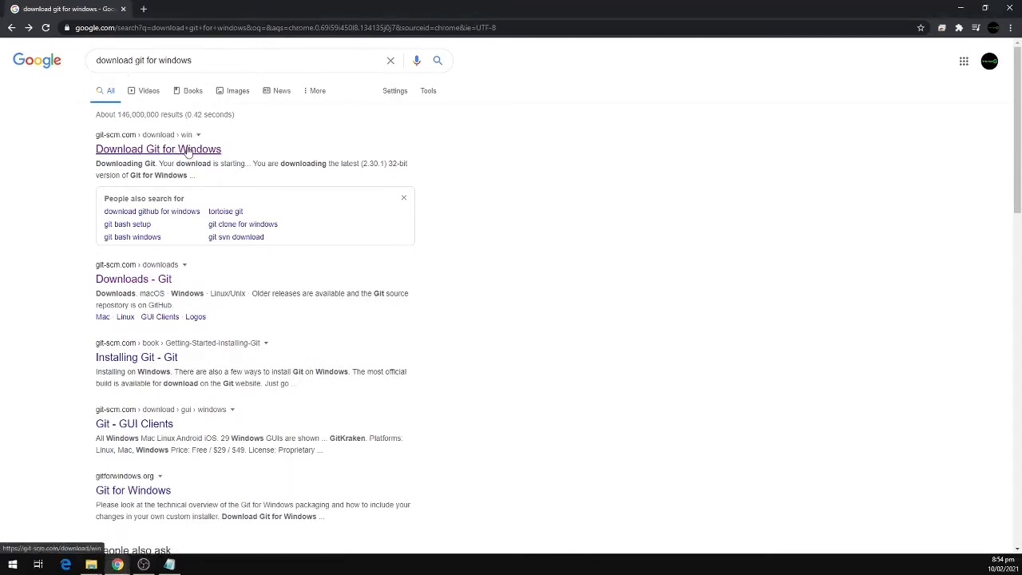
# Open git-scm.com's Windows download page and download Git-2.30.1-64-bit.exe.
pyautogui.click(158, 148)
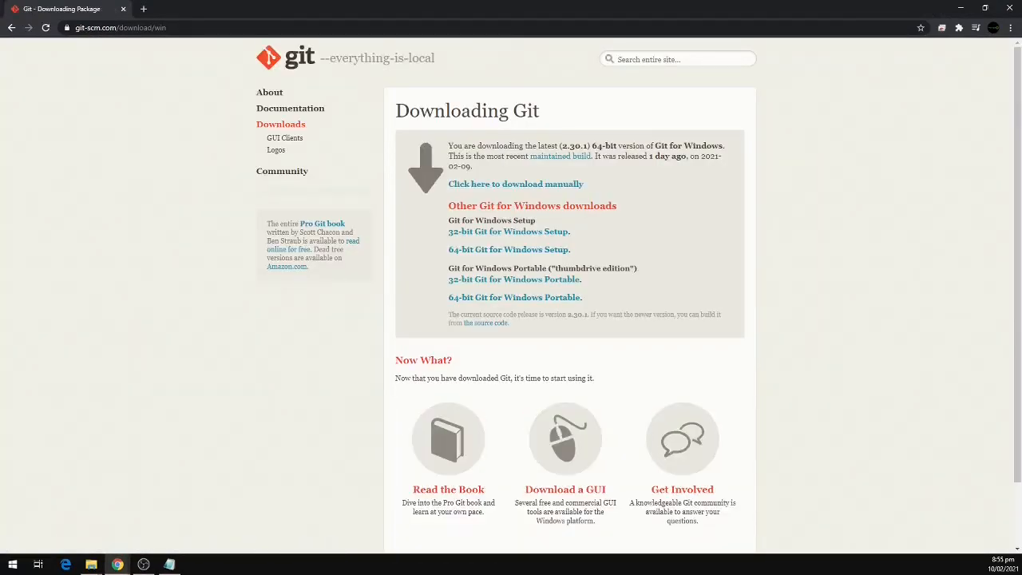
pyautogui.moveTo(281, 124)
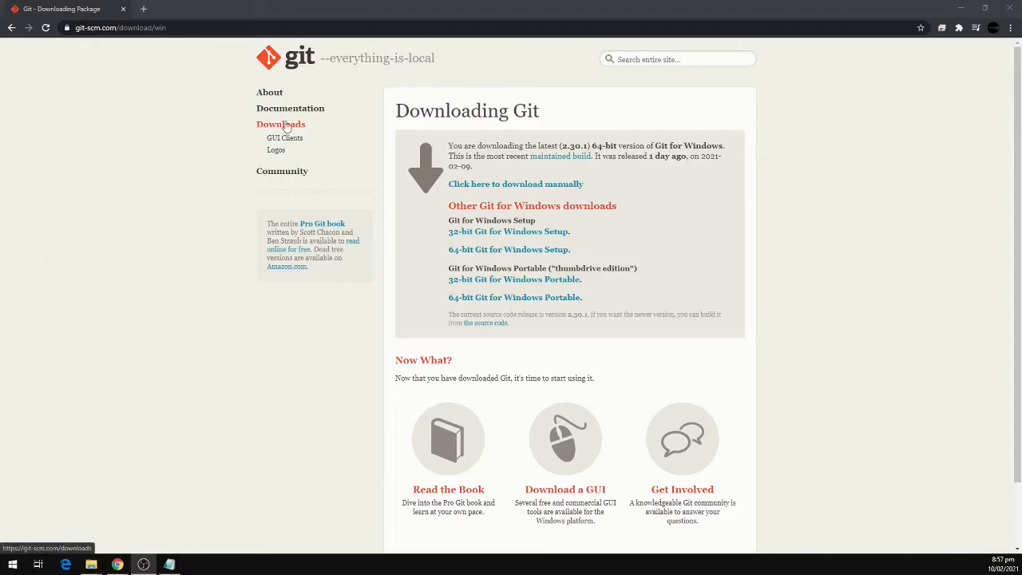
pyautogui.moveTo(288, 129)
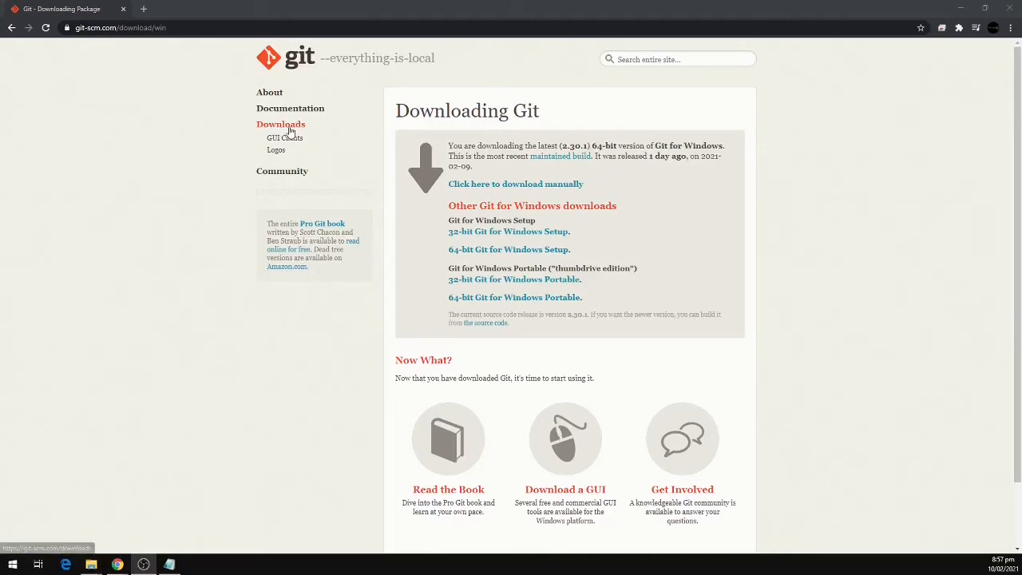
pyautogui.moveTo(276, 128)
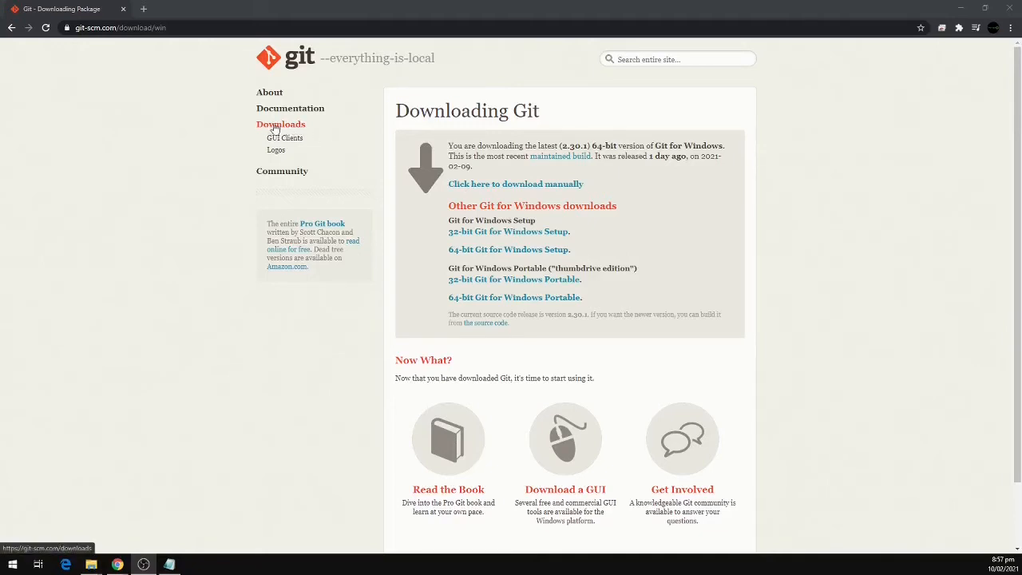
pyautogui.moveTo(481, 231)
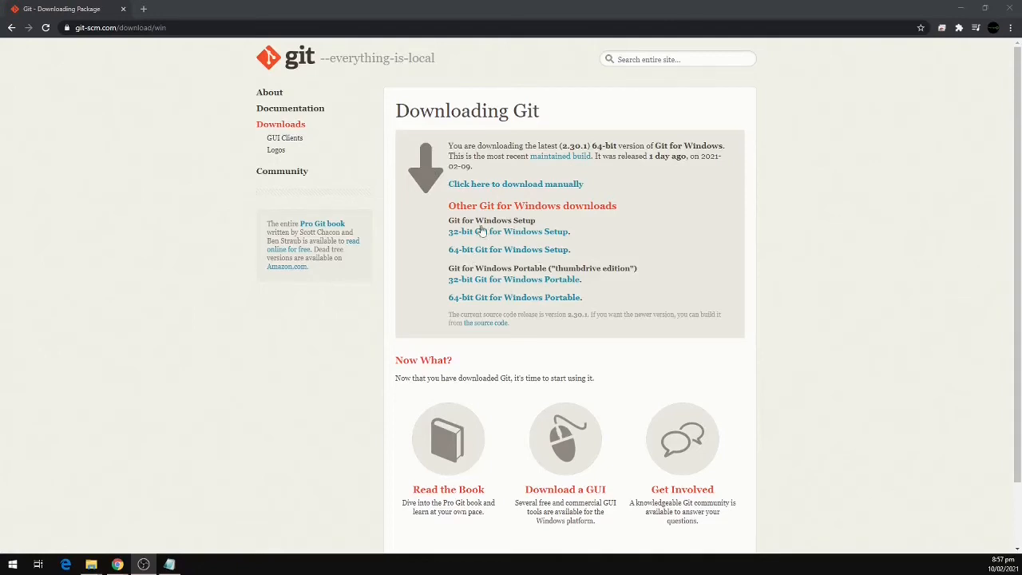
pyautogui.moveTo(391, 278)
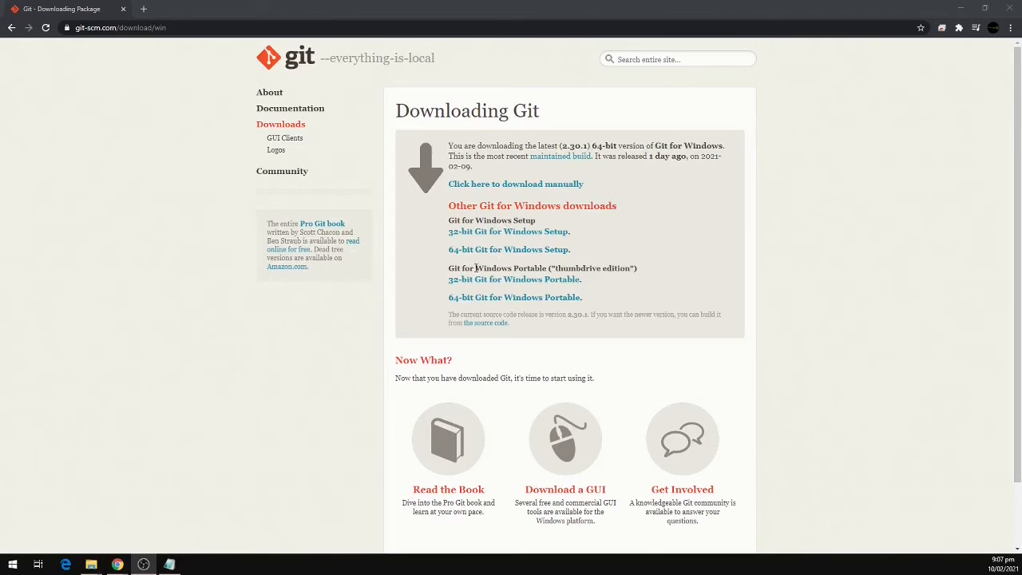
pyautogui.moveTo(507, 250)
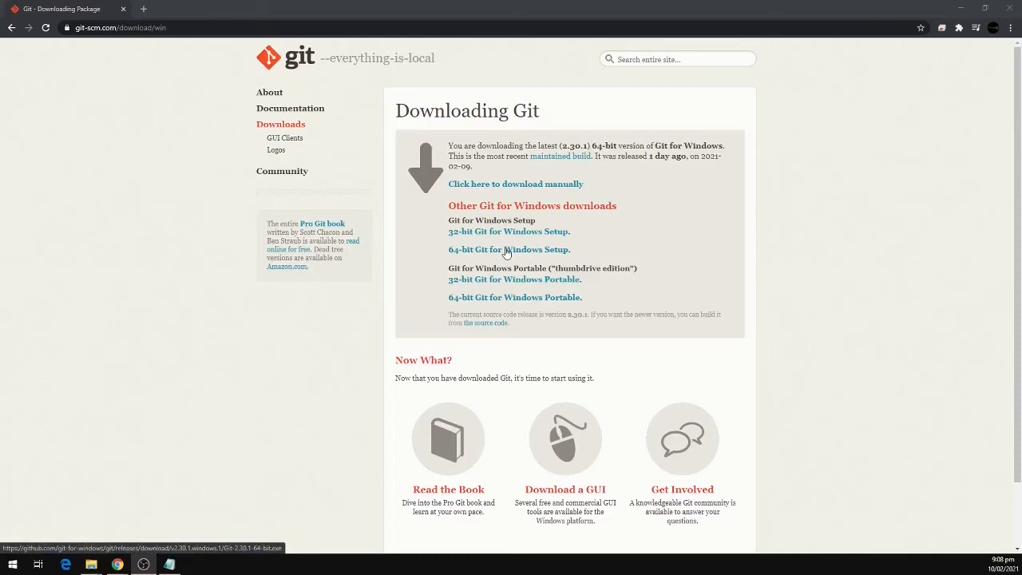
pyautogui.moveTo(513, 254)
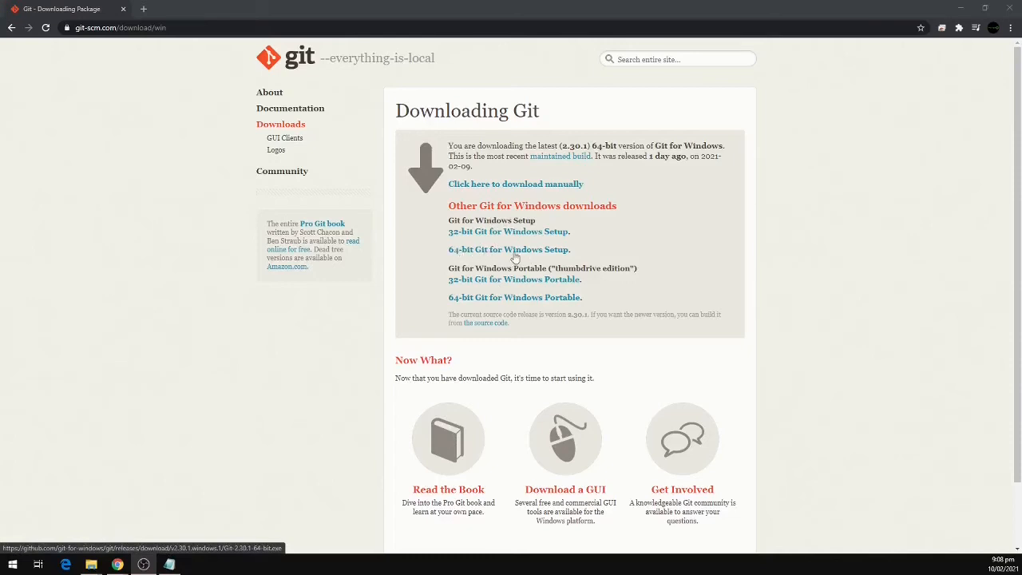
pyautogui.moveTo(471, 252)
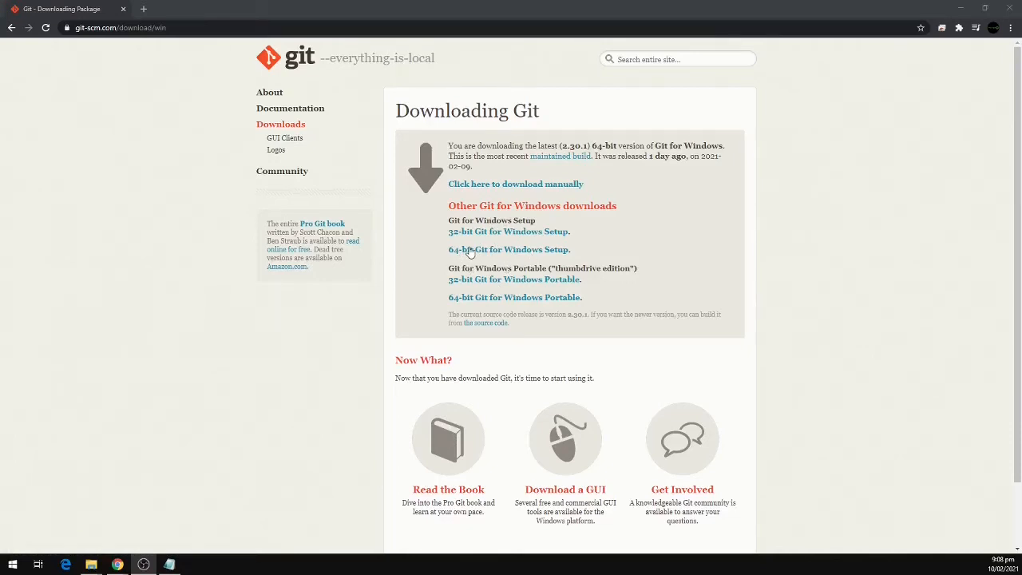
pyautogui.moveTo(509, 249)
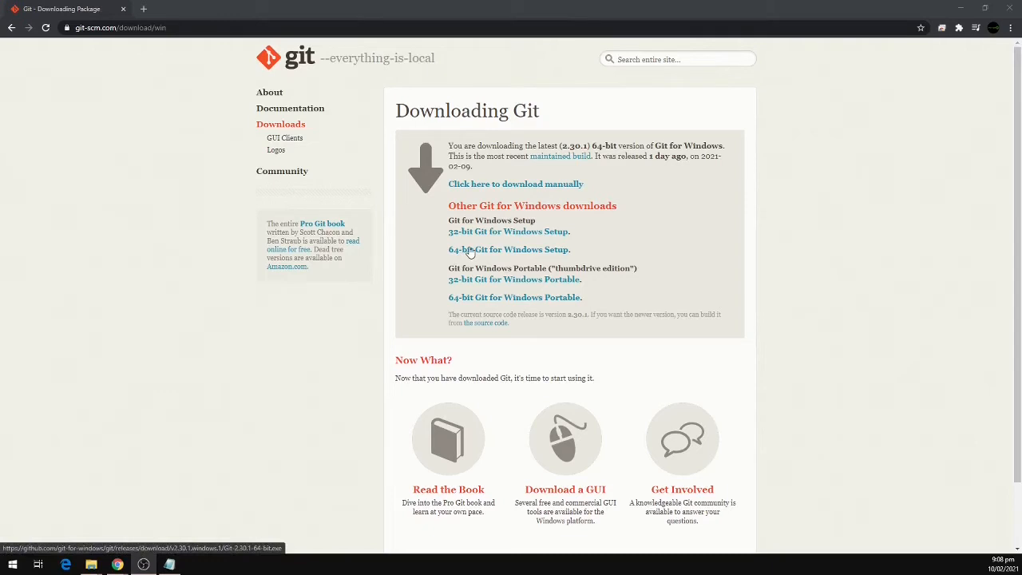
pyautogui.click(508, 249)
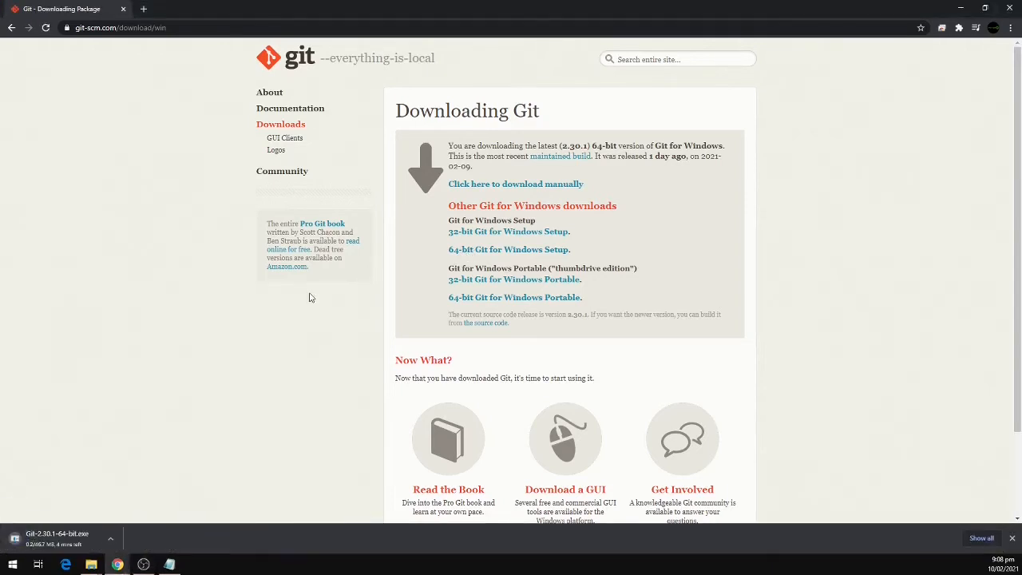
# Launch the Git installer, accept the license, and keep C:\Git as destination.
pyautogui.click(56, 534)
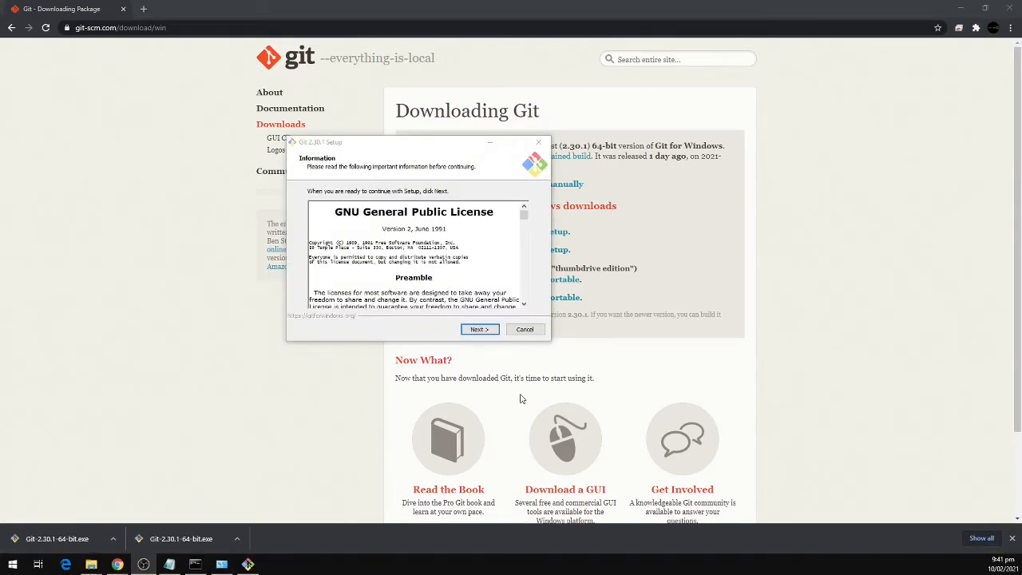
pyautogui.moveTo(180, 301)
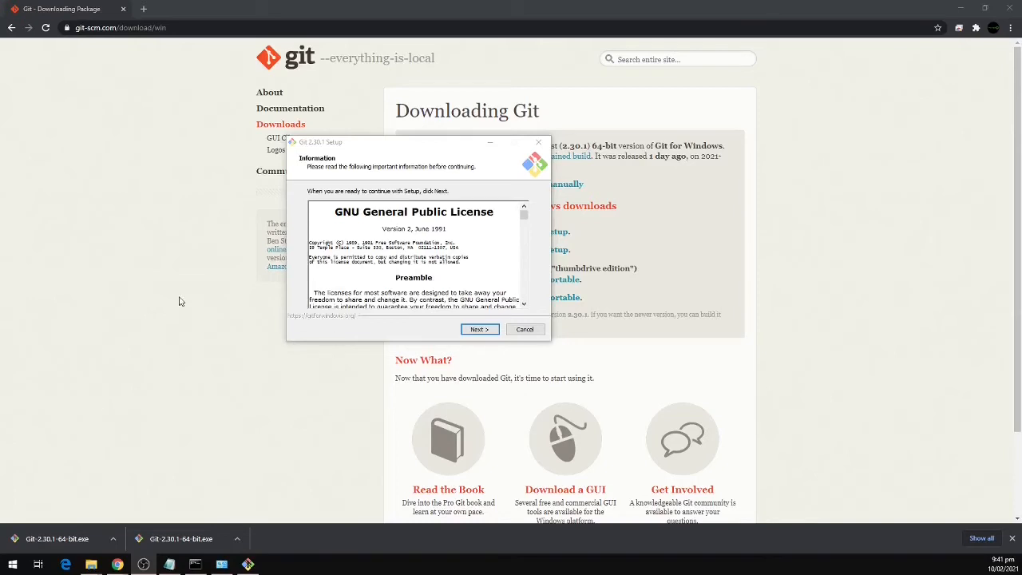
pyautogui.click(480, 329)
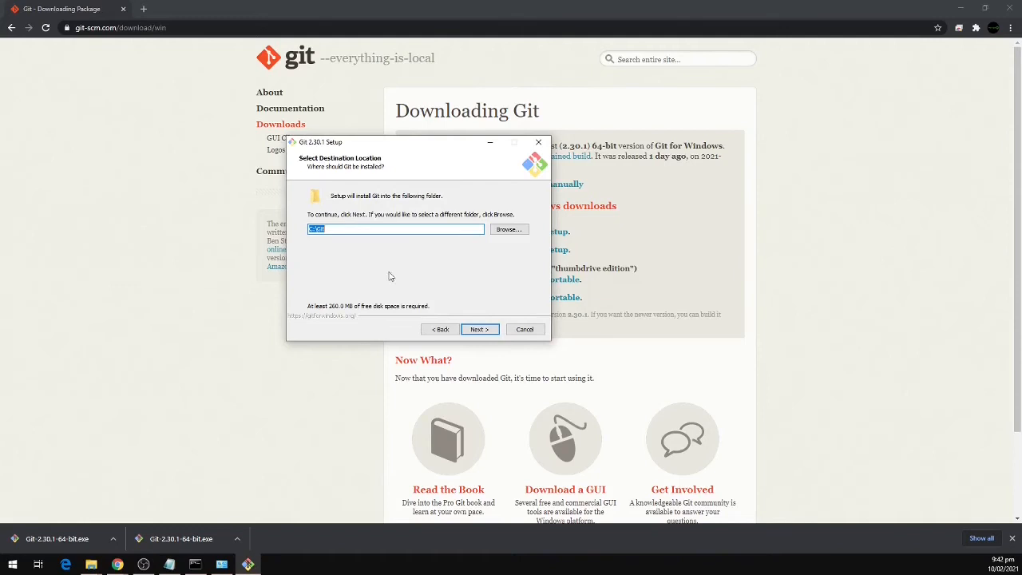
pyautogui.moveTo(360, 266)
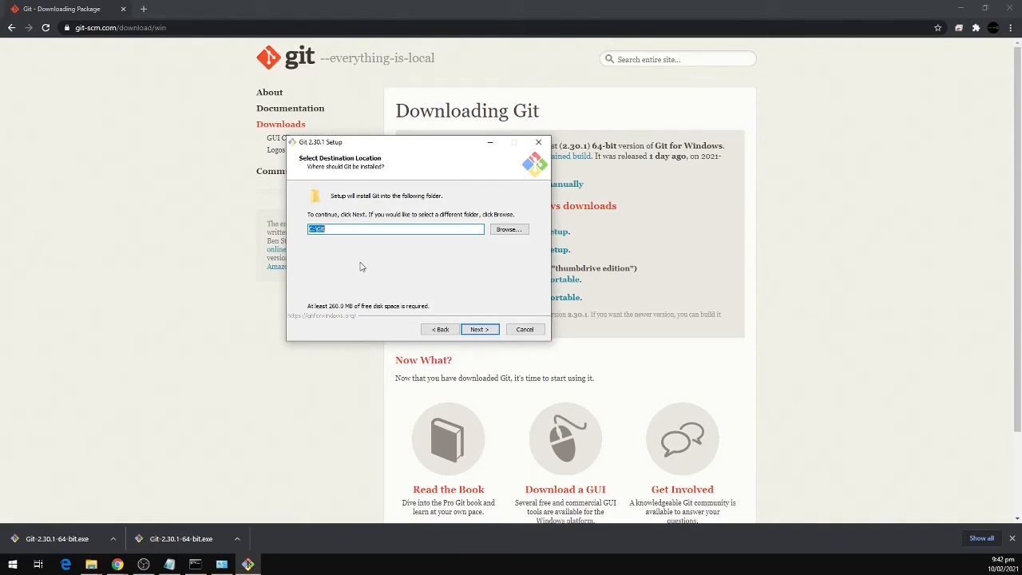
pyautogui.moveTo(479, 329)
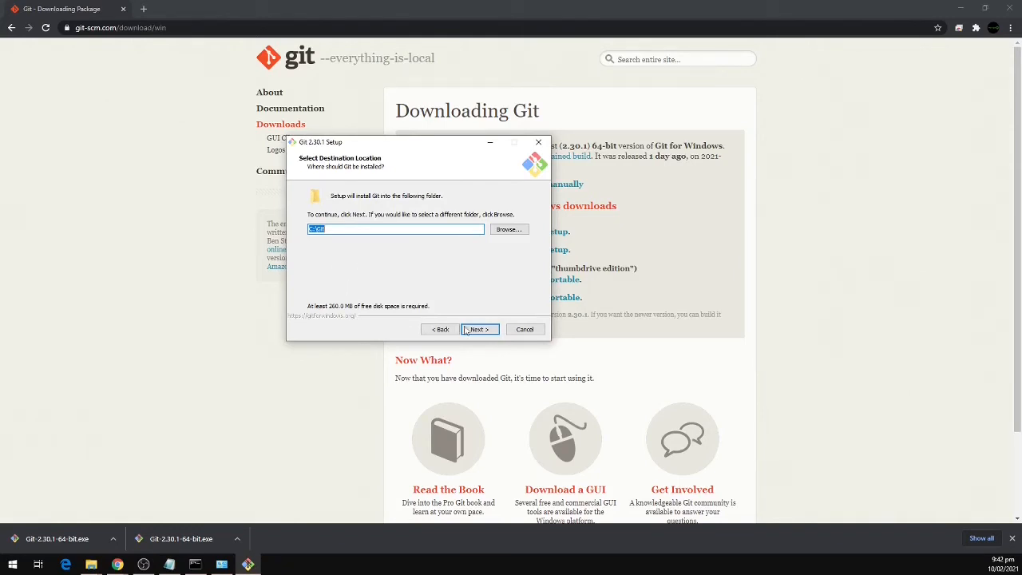
pyautogui.click(478, 329)
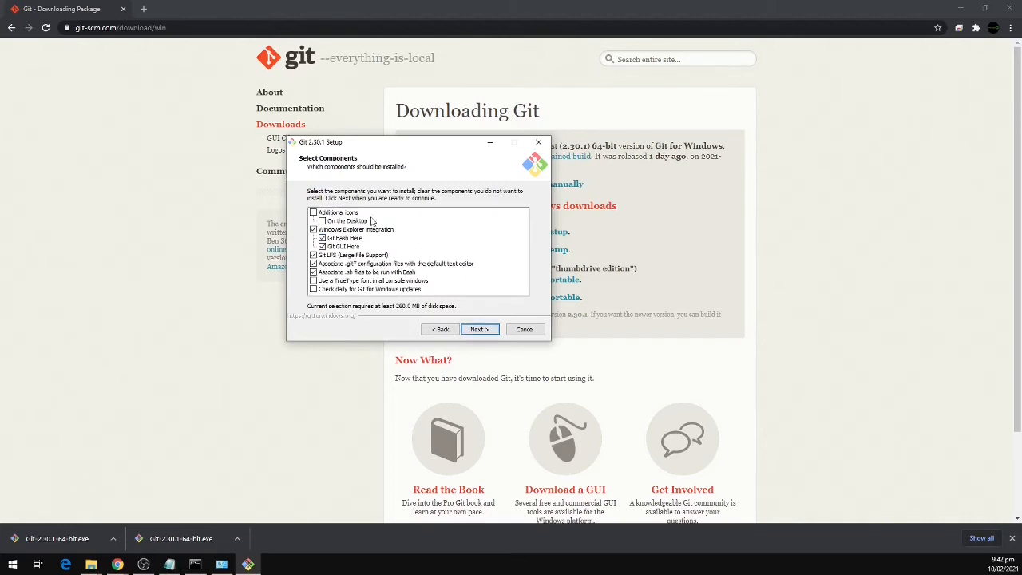
# Keep defaults: Vim editor, Git-chosen branch name, Credential Manager Core, file caching.
pyautogui.click(479, 329)
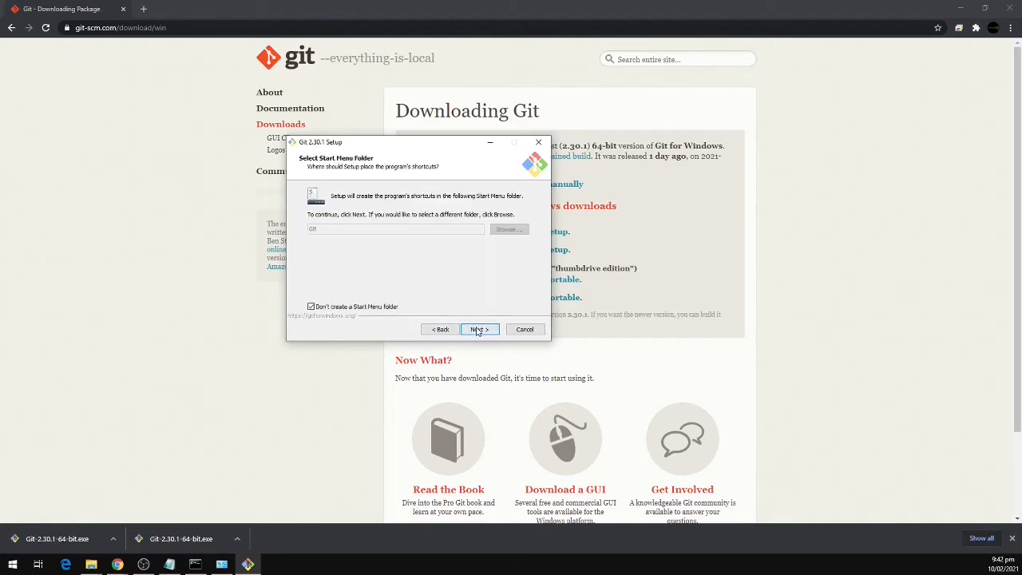
pyautogui.click(478, 329)
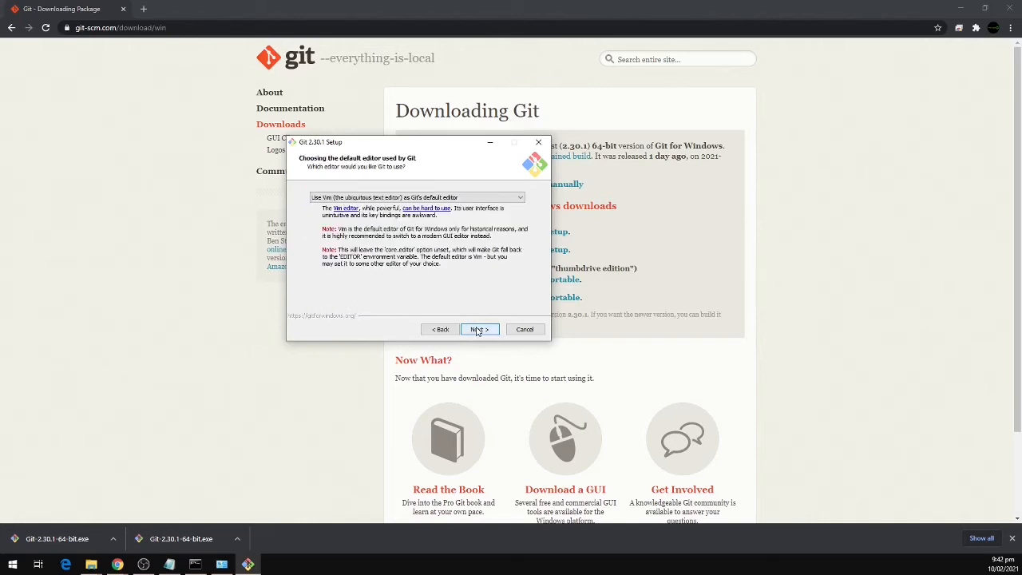
pyautogui.click(479, 329)
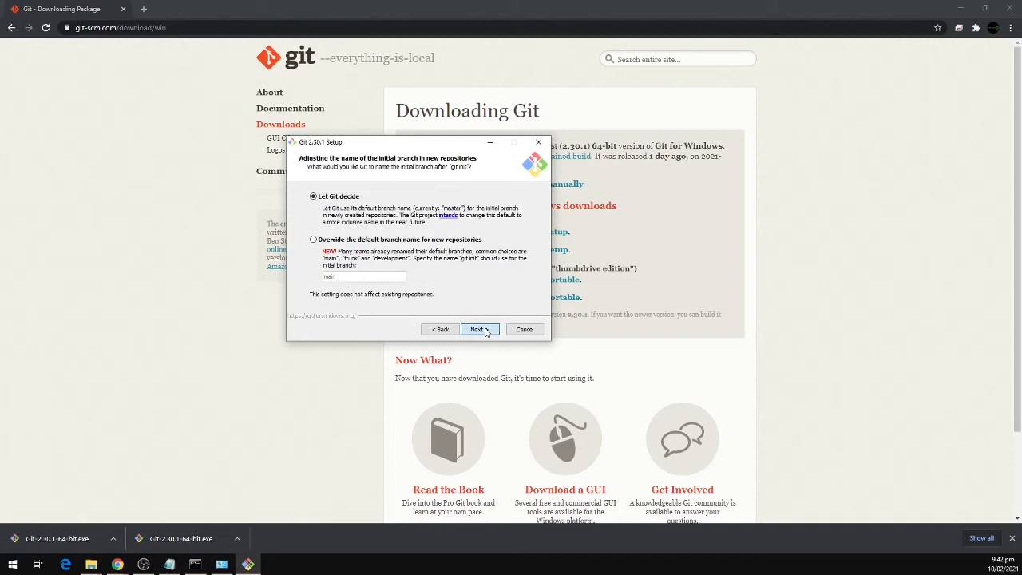
pyautogui.click(477, 329)
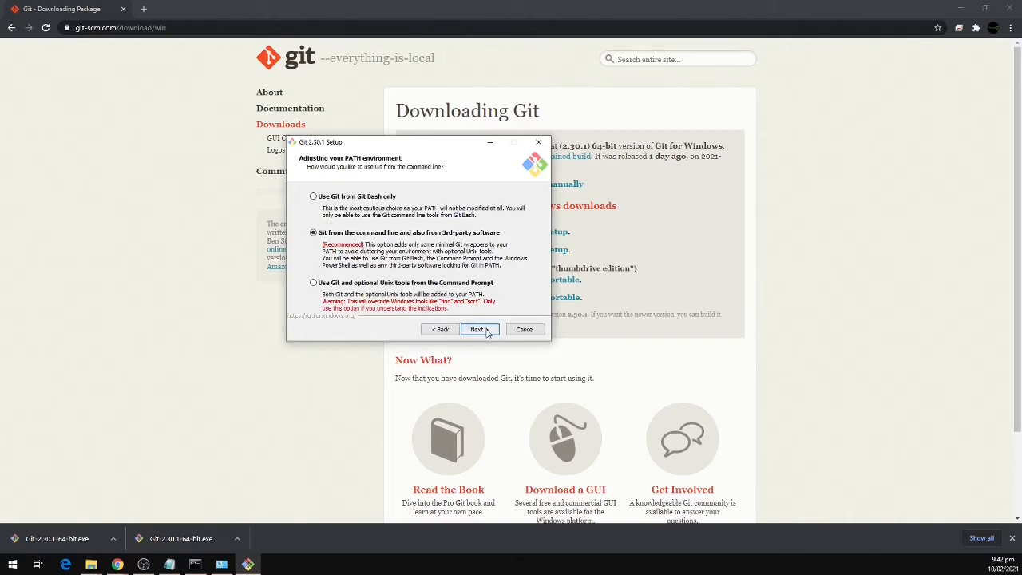
pyautogui.click(477, 330)
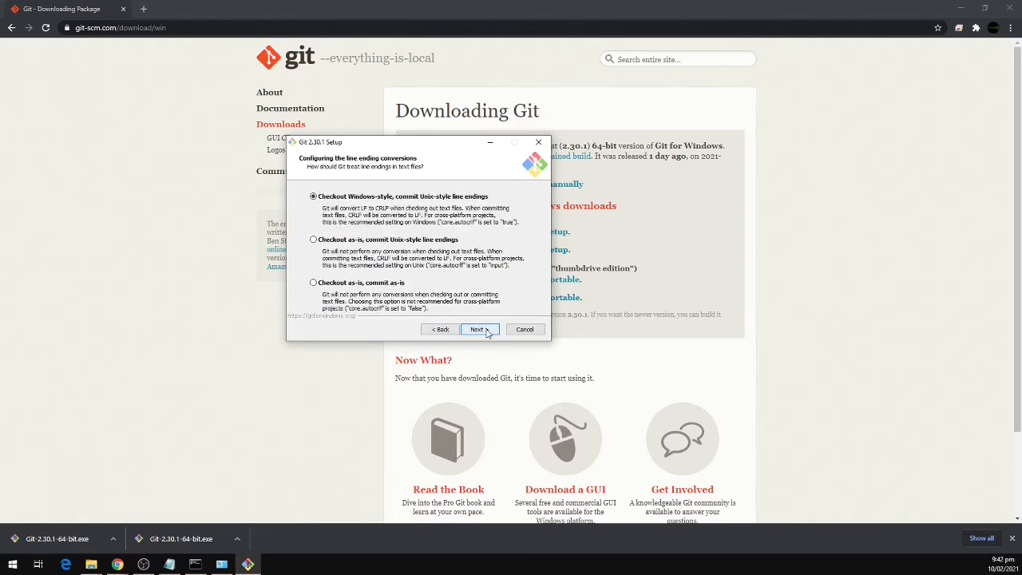
pyautogui.click(477, 329)
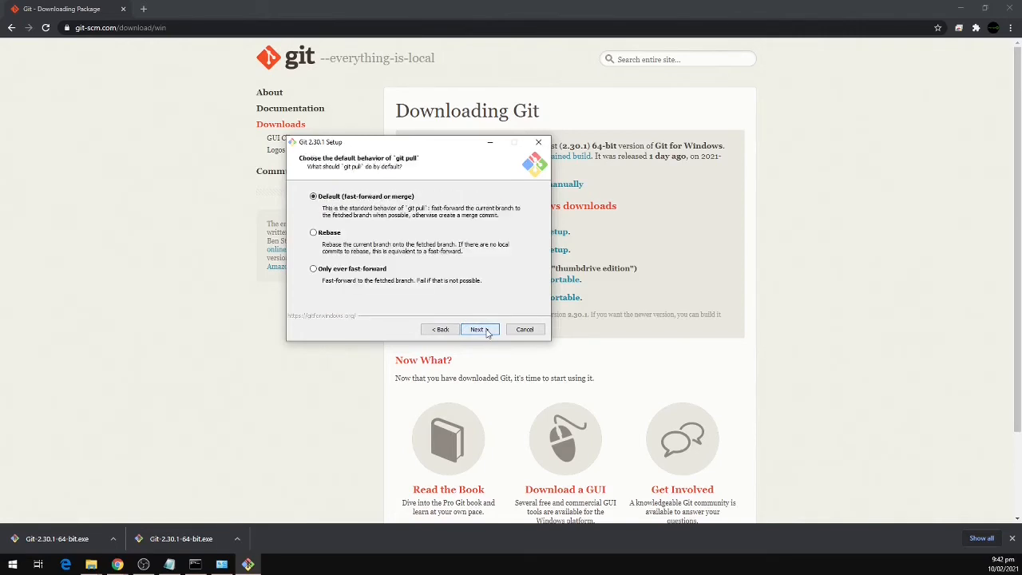
pyautogui.click(476, 330)
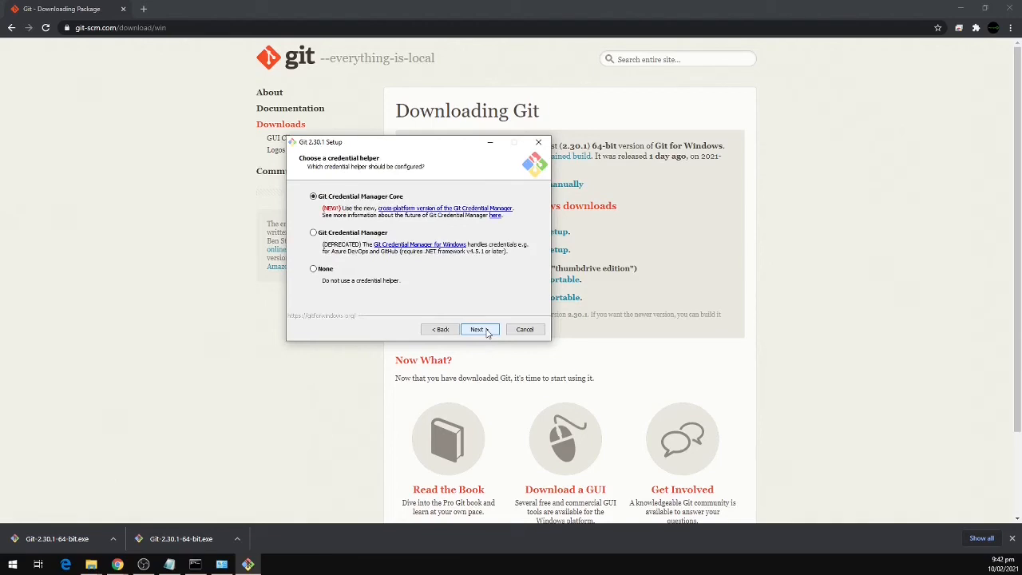
pyautogui.click(476, 329)
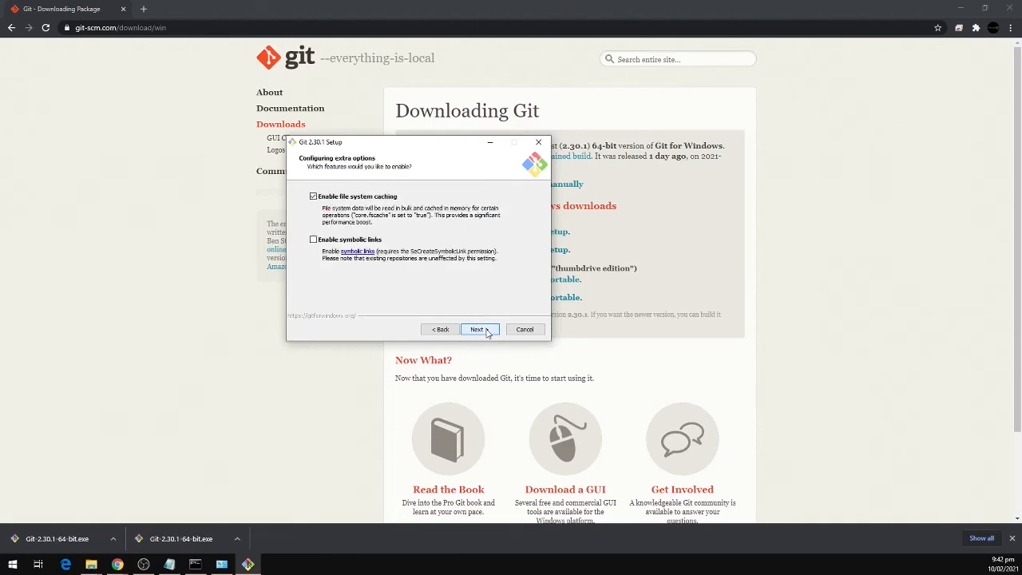
pyautogui.click(476, 329)
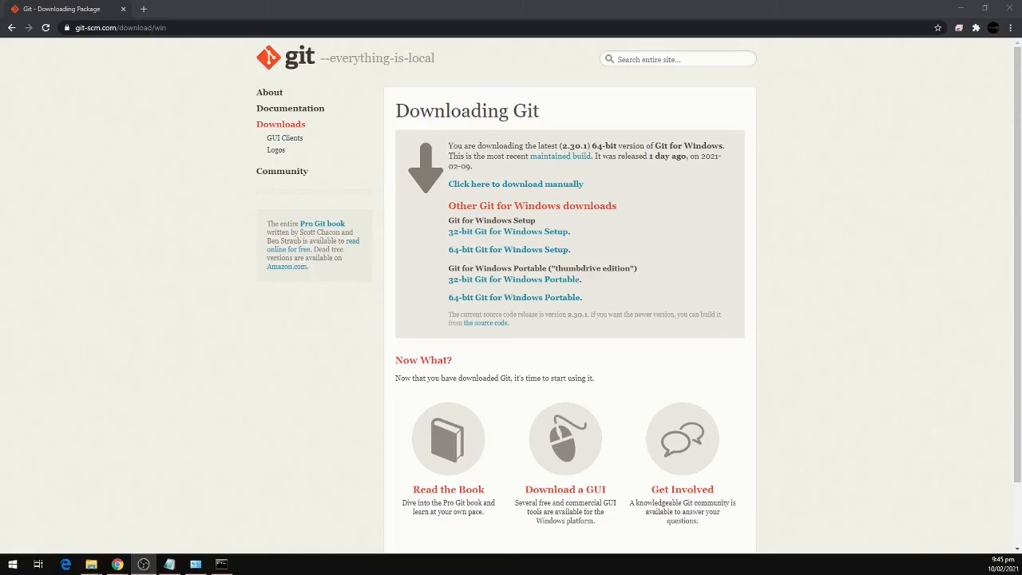
# Run 'git --version' in Command Prompt, confirm 2.30.1.windows.1, and close the window.
pyautogui.click(221, 564)
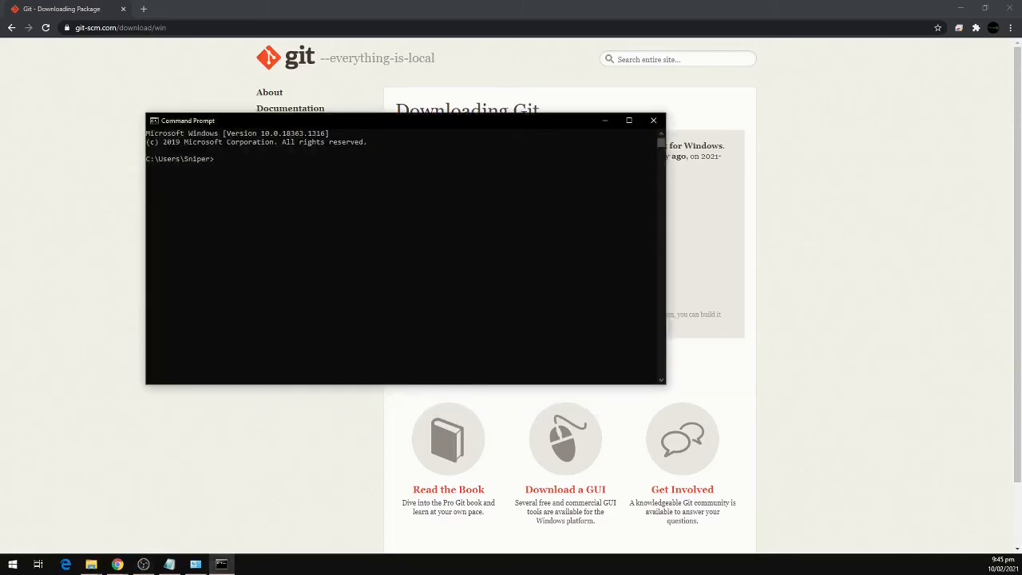
pyautogui.write('git')
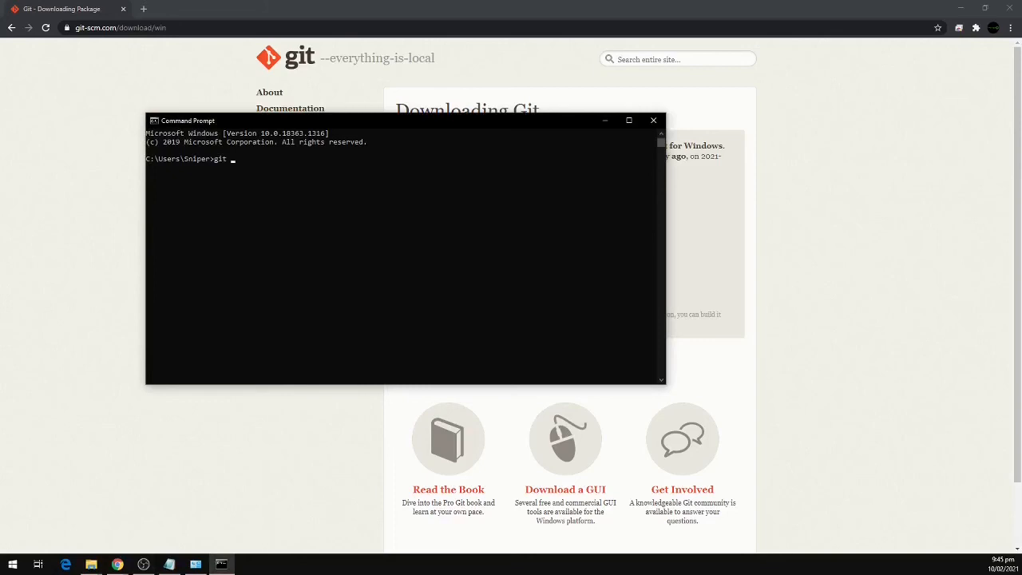
pyautogui.write('--versi')
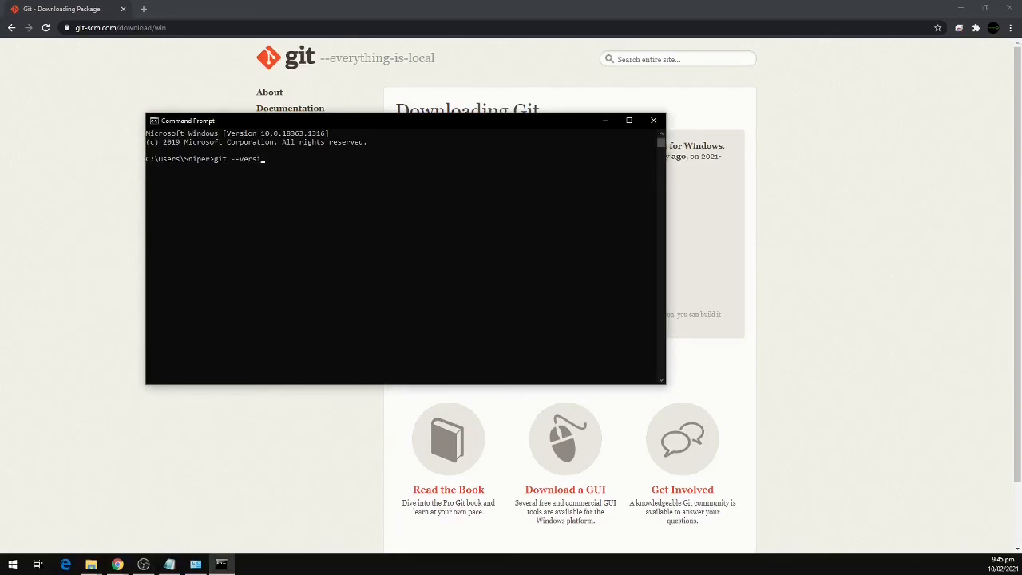
pyautogui.press('Return')
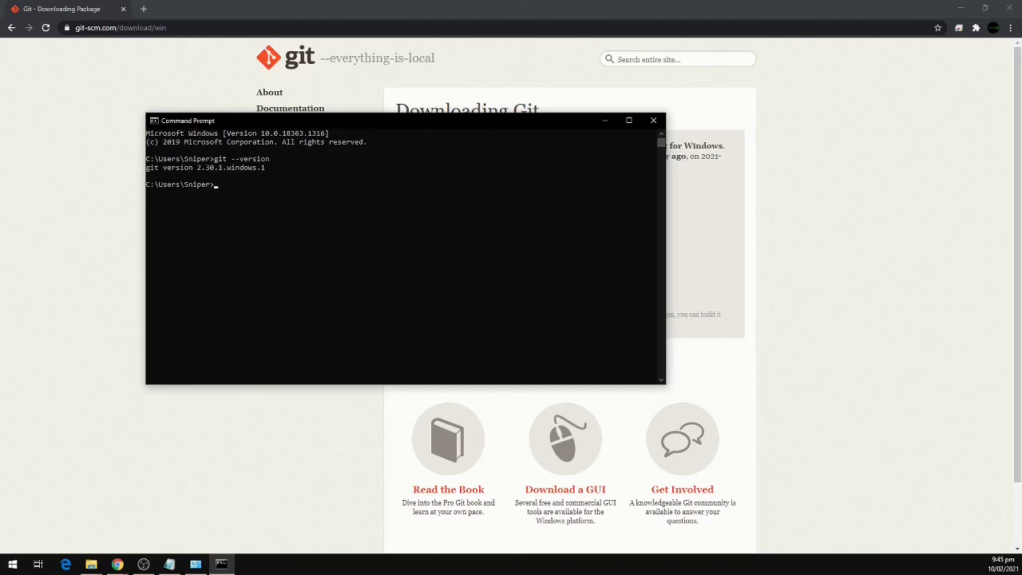
pyautogui.moveTo(221, 169)
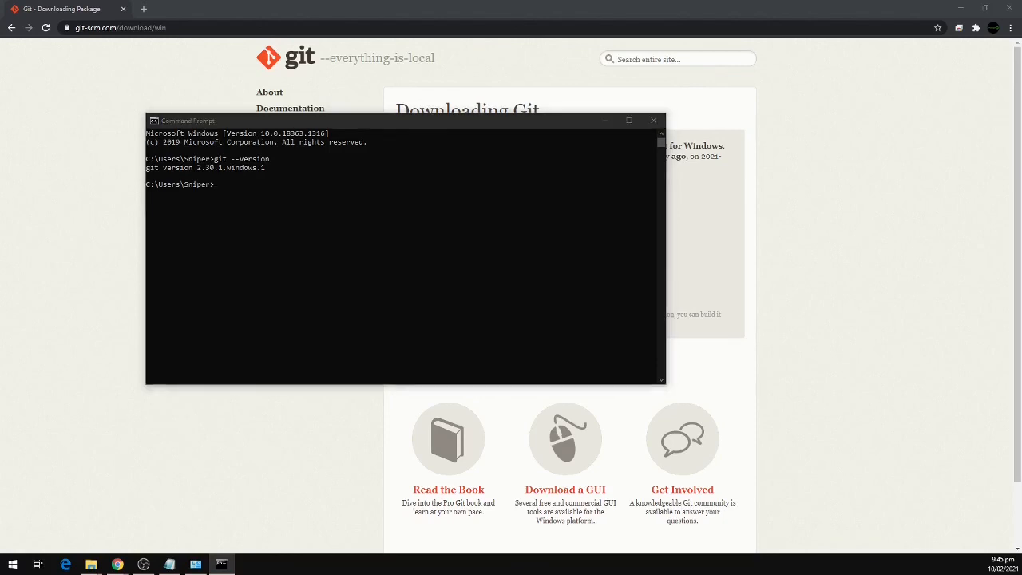
pyautogui.click(655, 121)
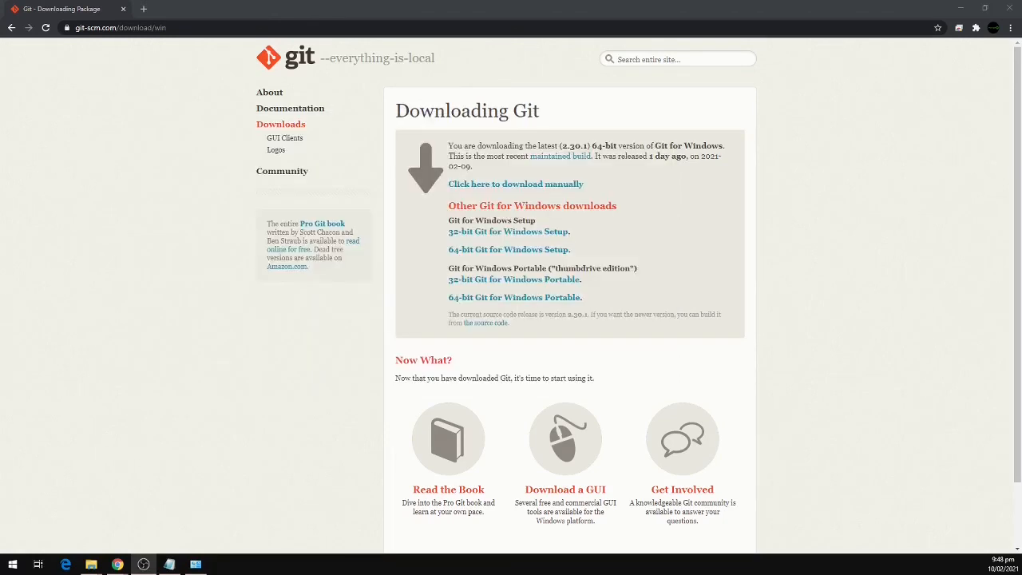